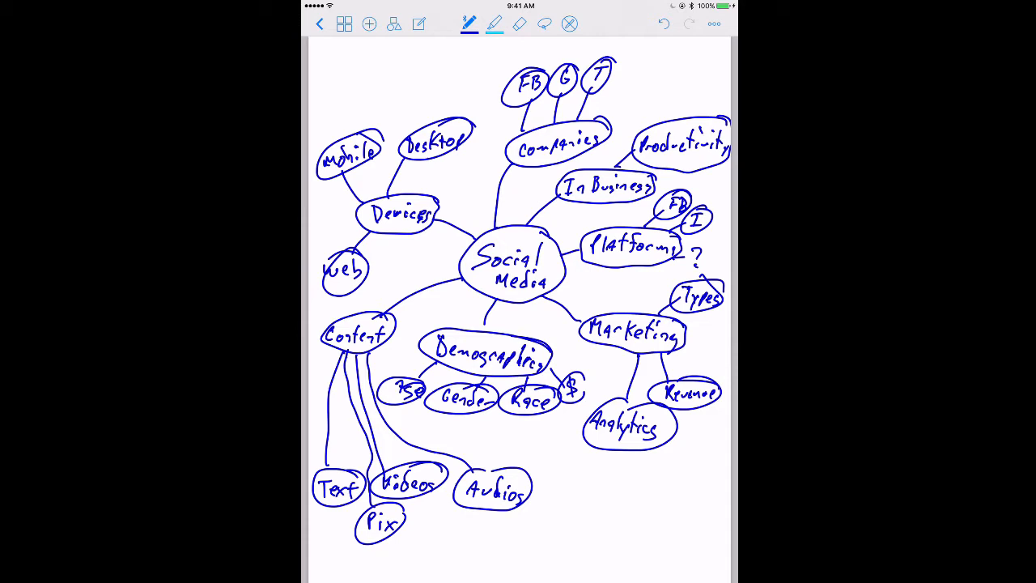
Circle the 'Social media' and 'Marketing' mind-map nodes in red ink.
{"action": "left_click", "coordinate": [469, 24]}
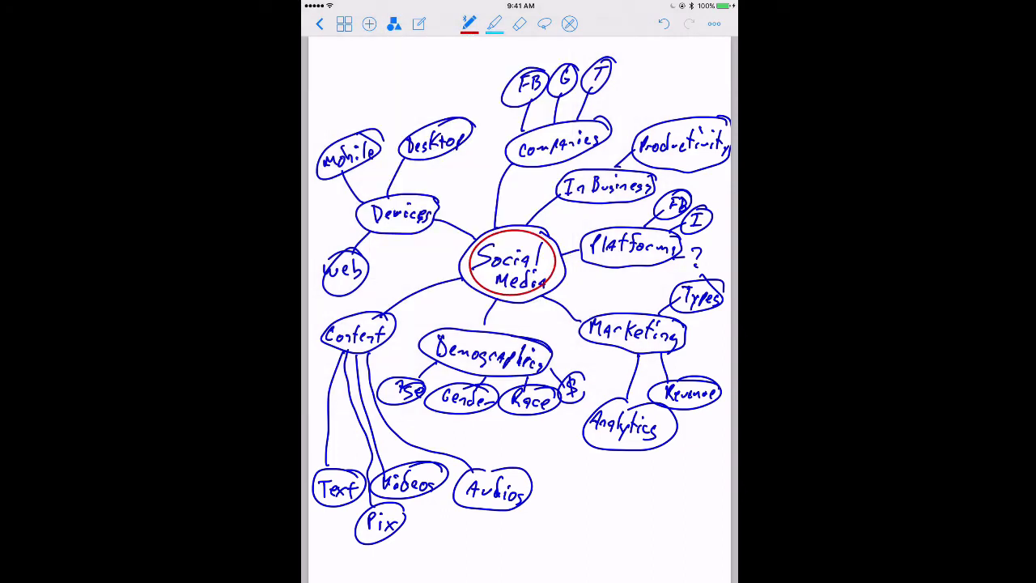
{"action": "left_click_drag", "start_coordinate": [582, 332], "coordinate": [680, 348]}
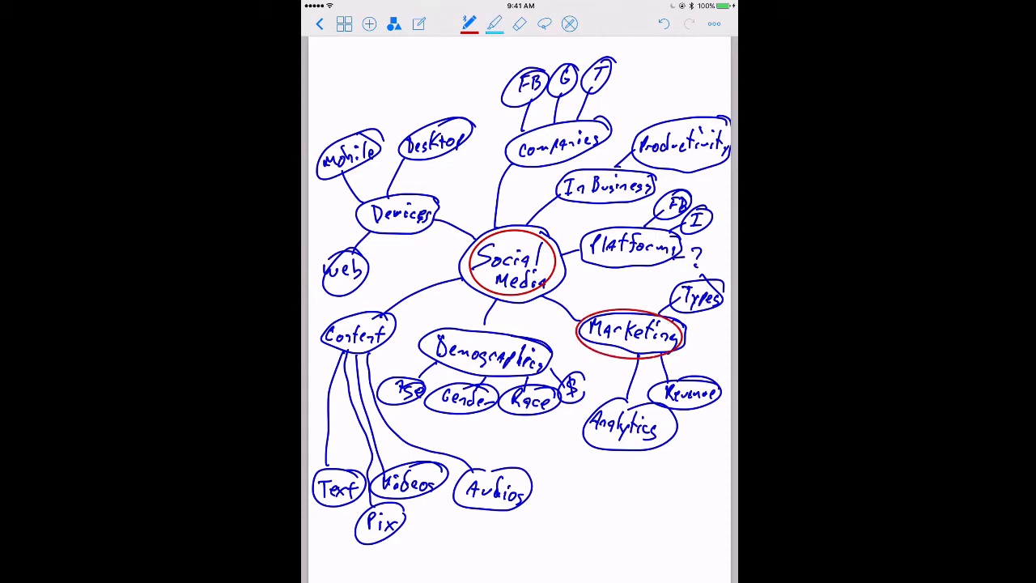
{"action": "left_click_drag", "start_coordinate": [579, 429], "coordinate": [680, 429]}
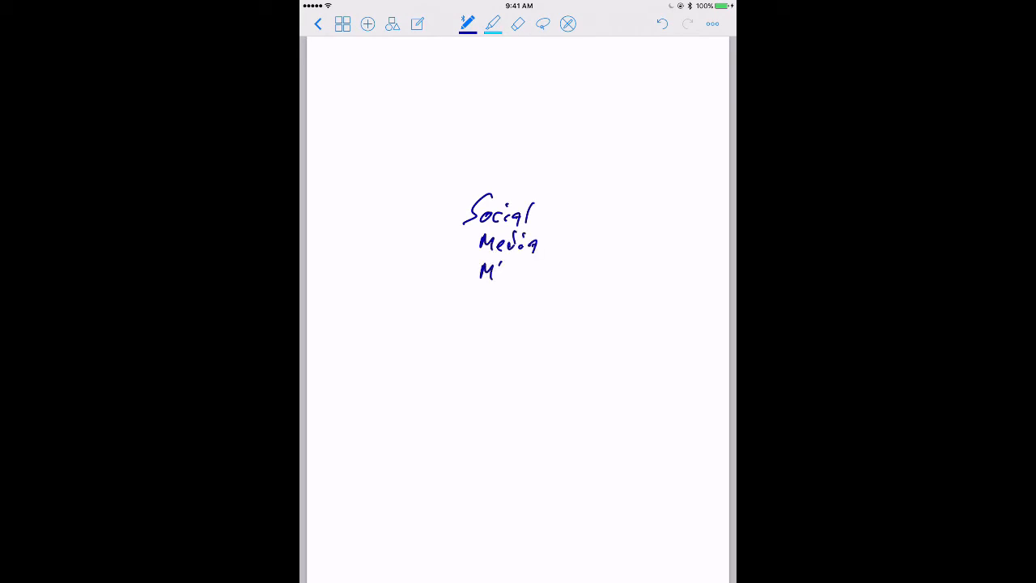
Handwrite 'MKting' beneath 'Social Media' to complete the three-line heading.
{"action": "left_click_drag", "start_coordinate": [486, 272], "coordinate": [551, 275]}
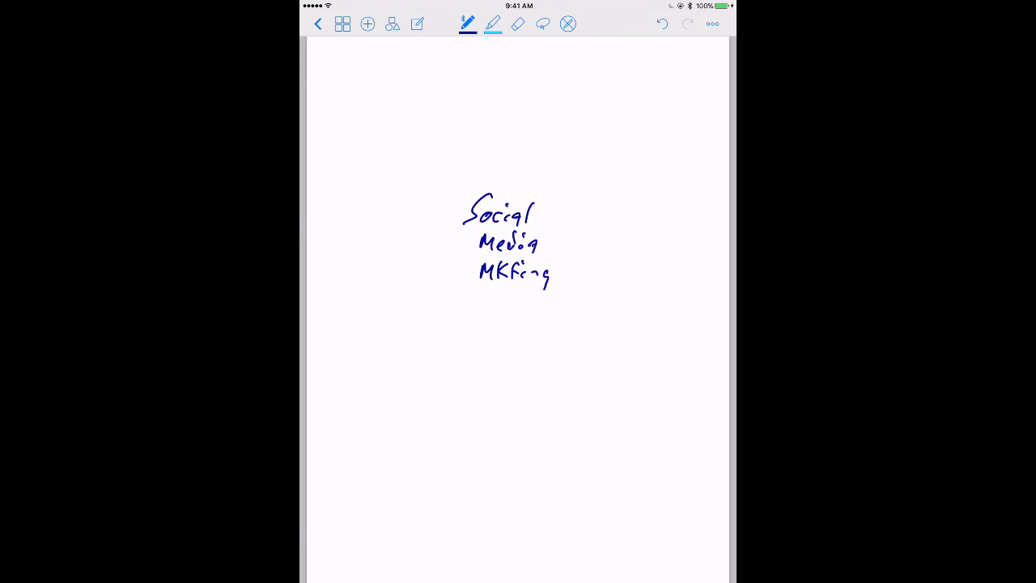